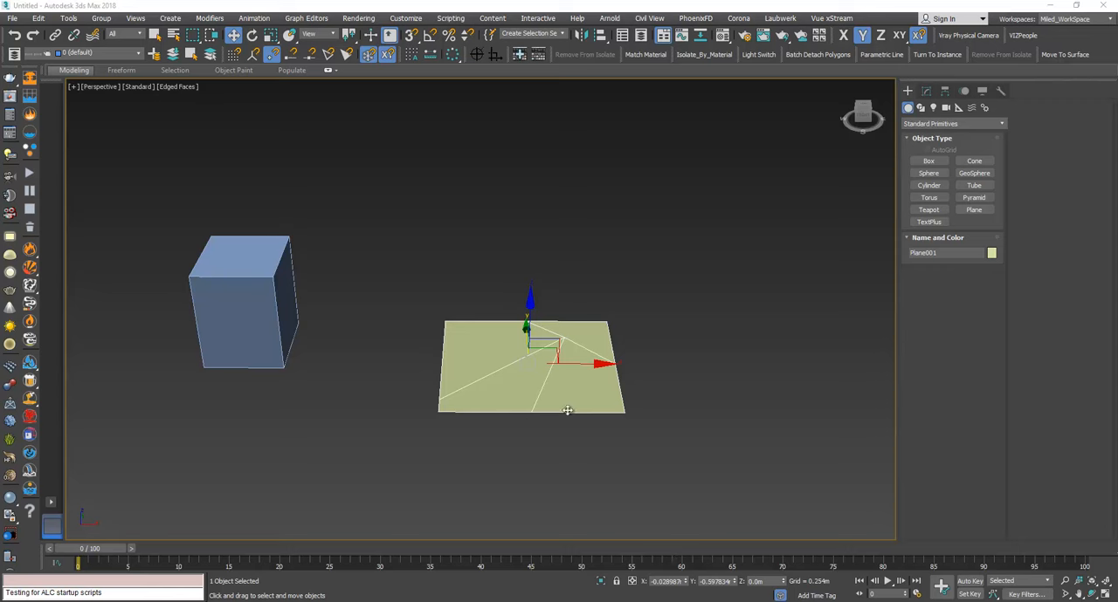
pyautogui.moveTo(478, 391)
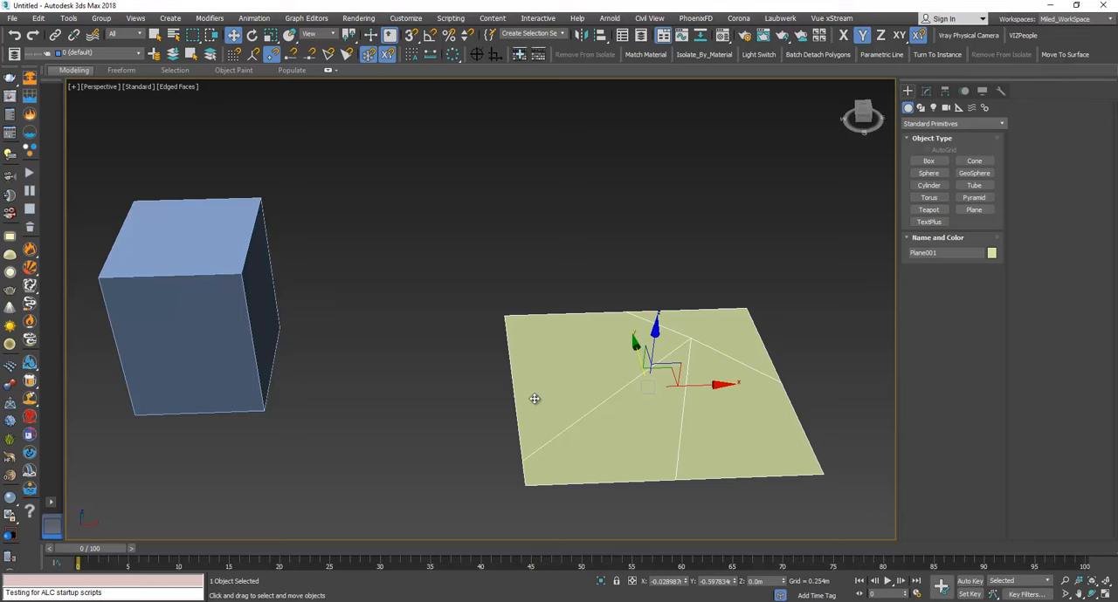
# - With Vertex snapping on, start a Tape helper snapped at the plane's near corner
pyautogui.moveTo(524, 392); pyautogui.dragTo(689, 306)
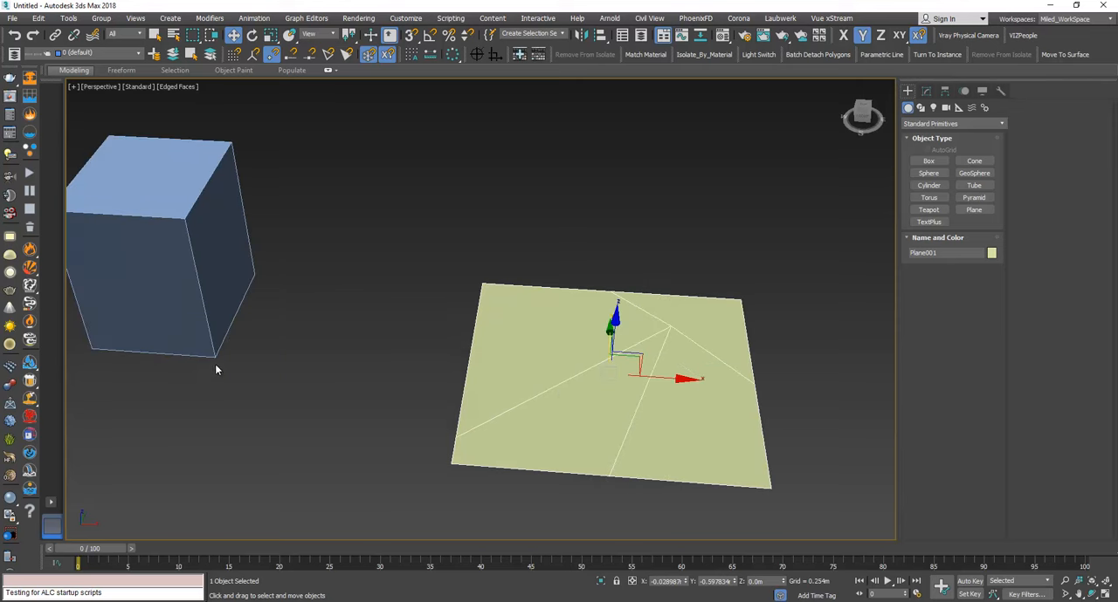
pyautogui.moveTo(452, 445)
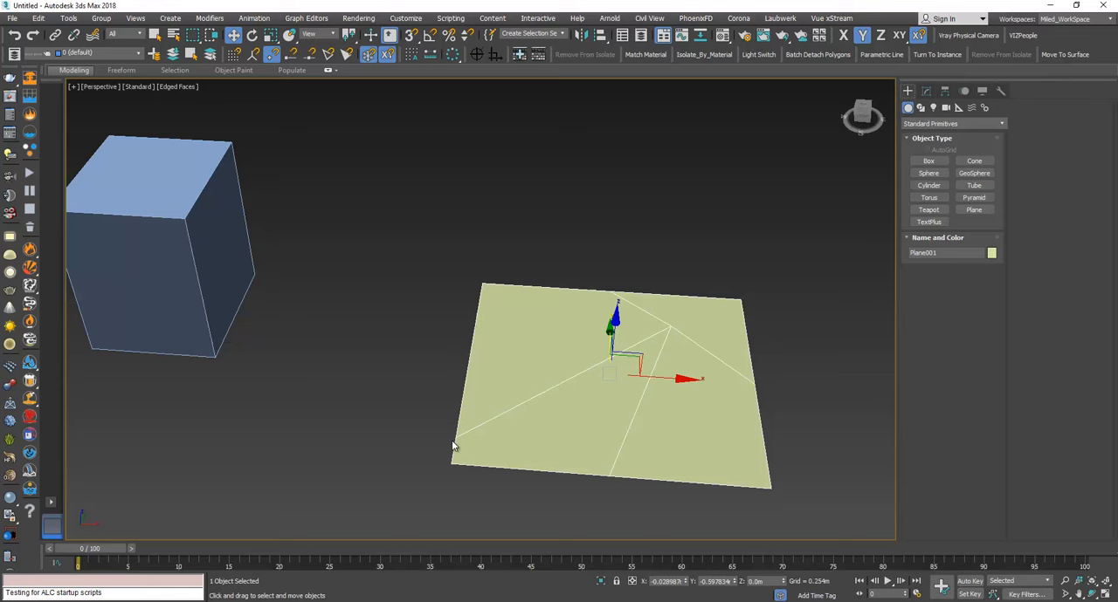
pyautogui.moveTo(216, 363)
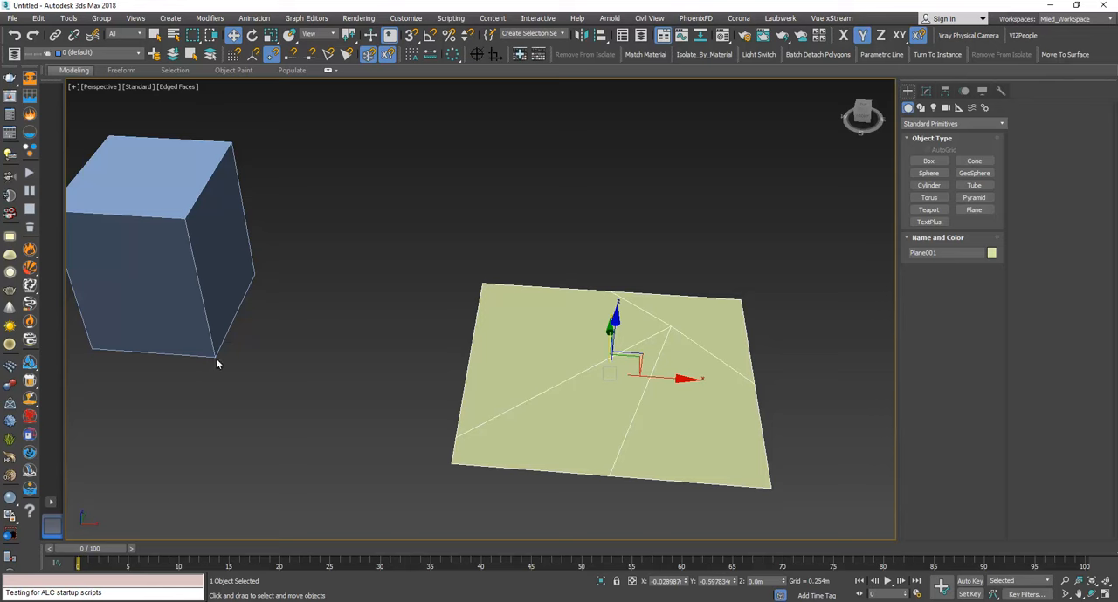
pyautogui.moveTo(584, 371)
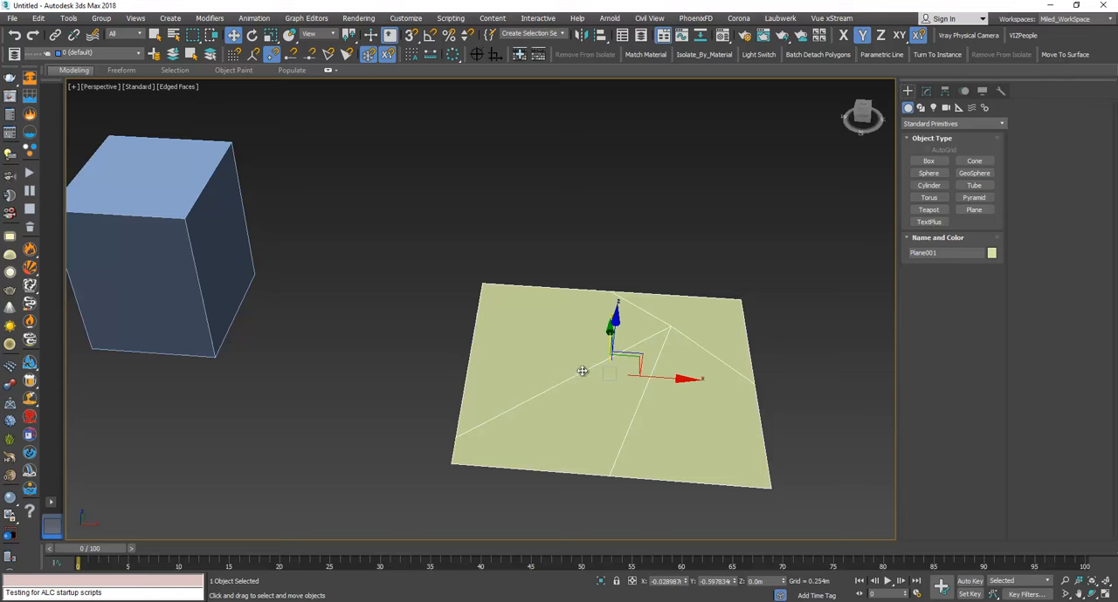
pyautogui.moveTo(513, 407)
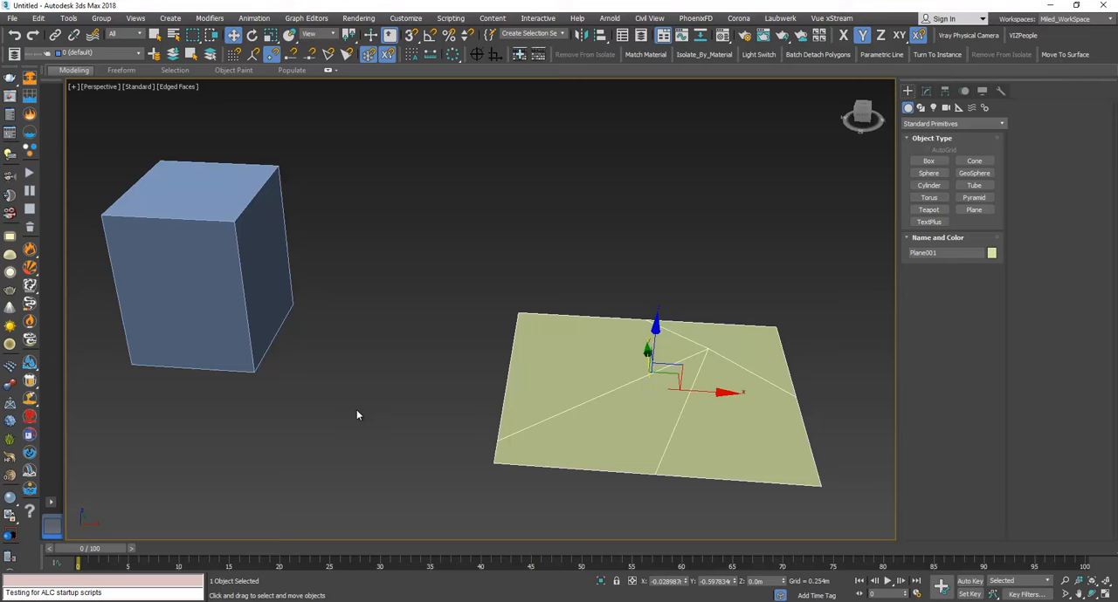
pyautogui.moveTo(975, 171)
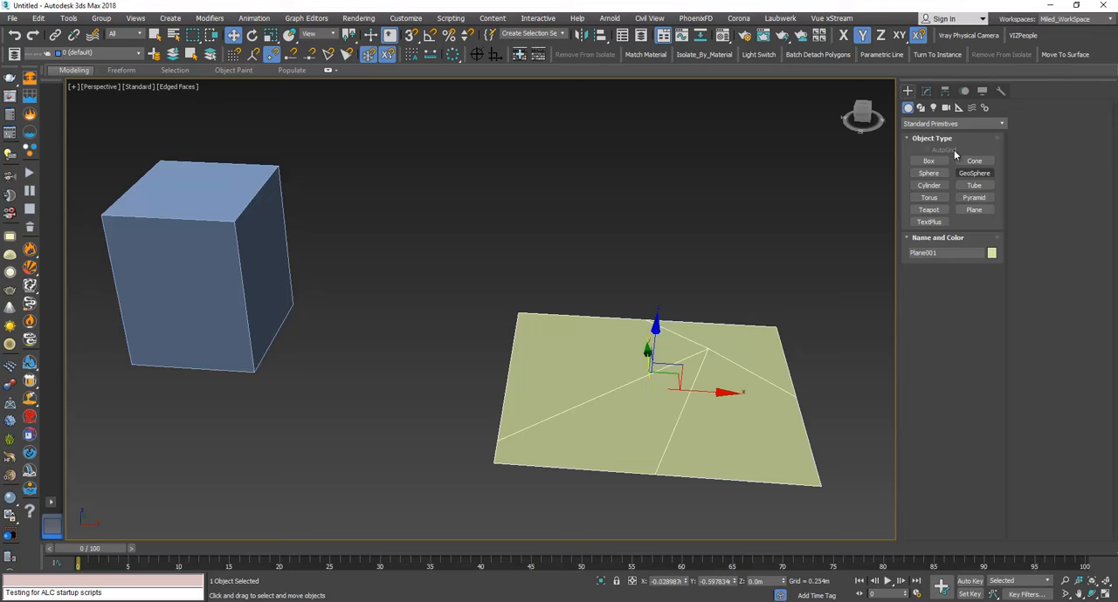
pyautogui.click(957, 108)
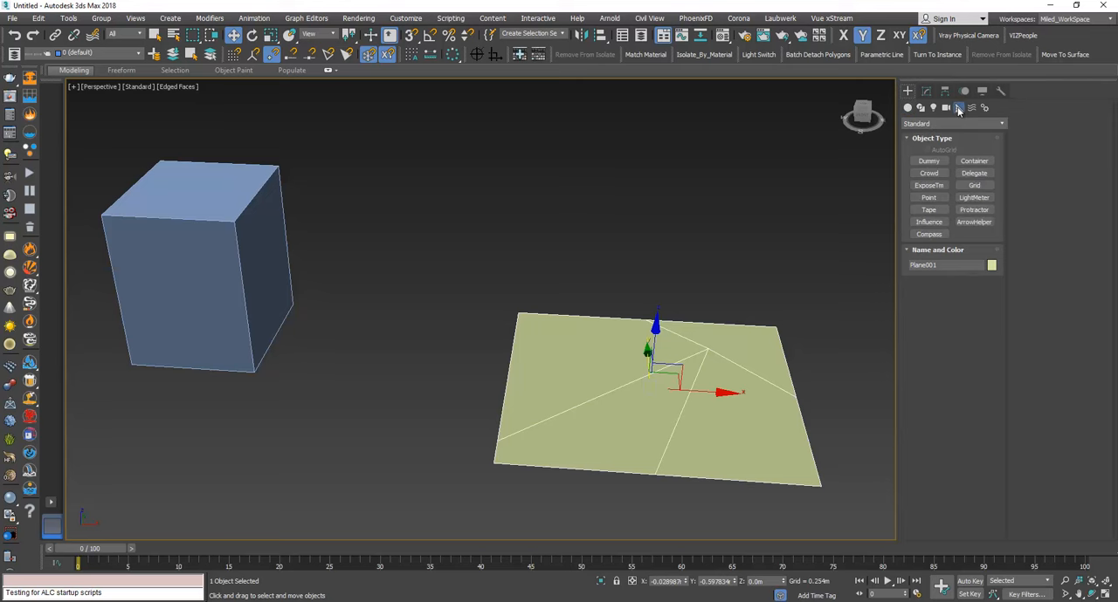
pyautogui.moveTo(957, 113)
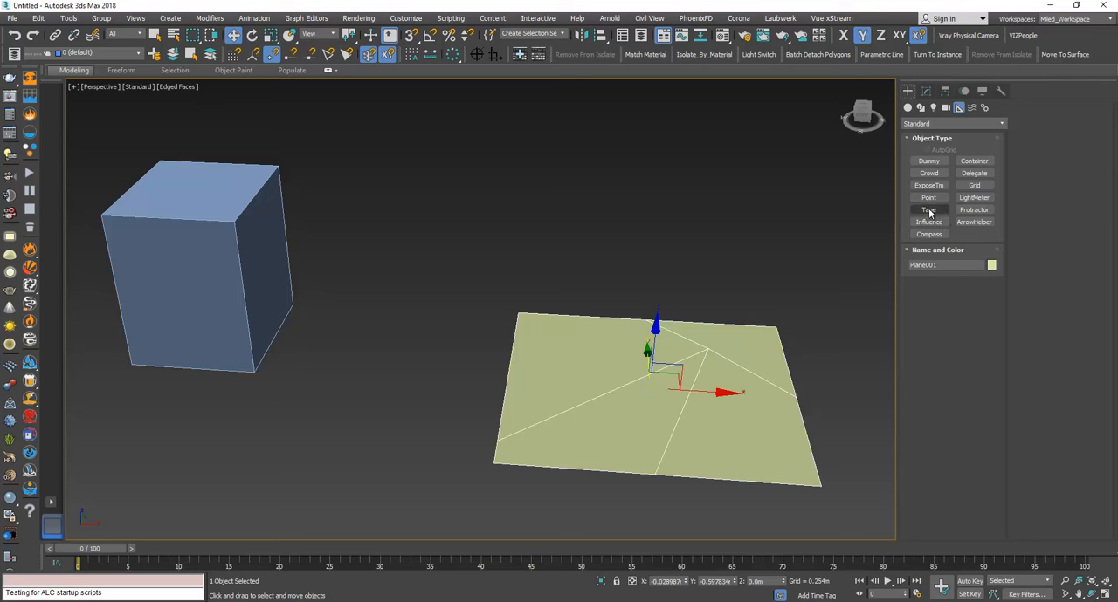
pyautogui.click(929, 210)
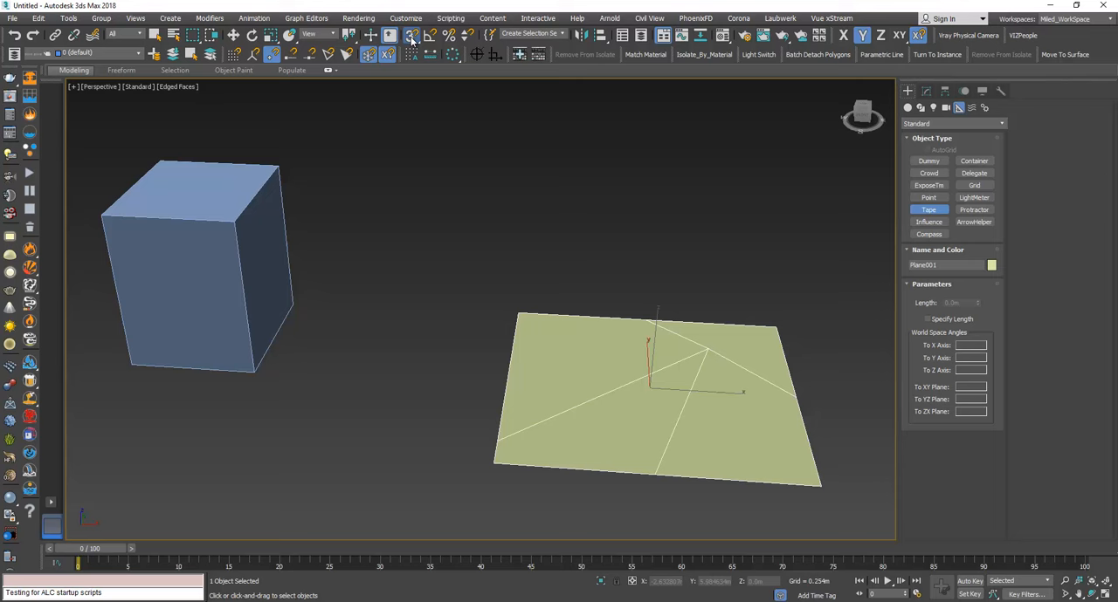
pyautogui.click(413, 35)
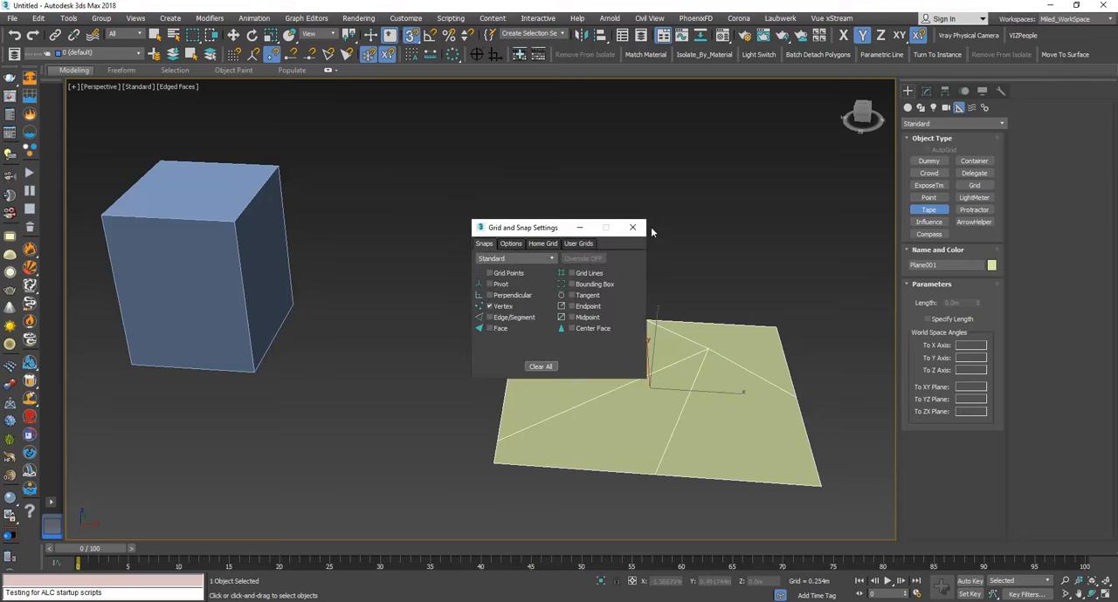
pyautogui.click(632, 227)
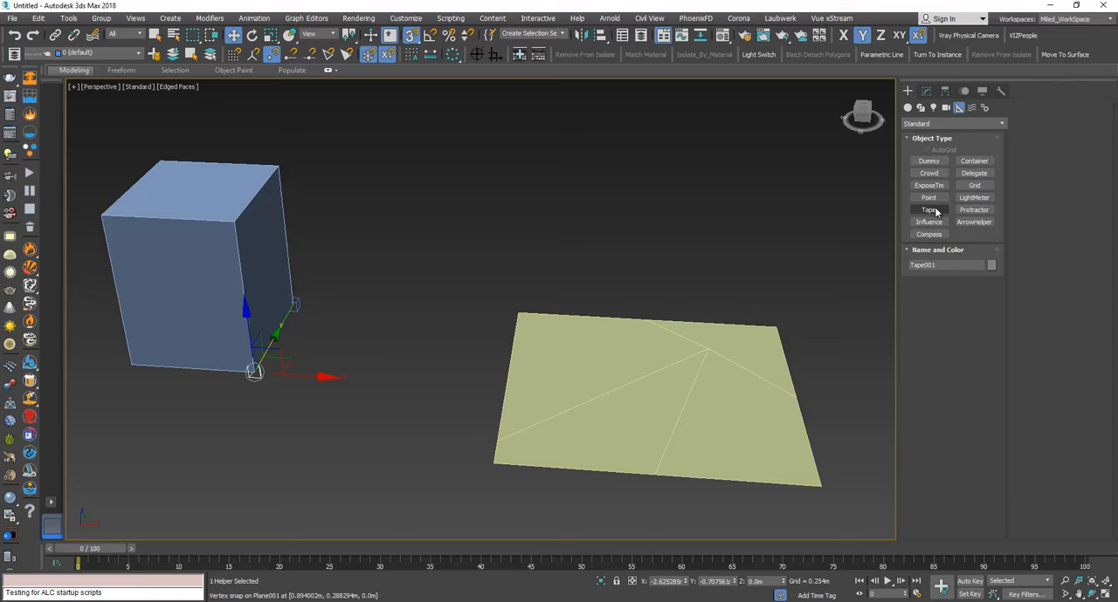
pyautogui.click(929, 210)
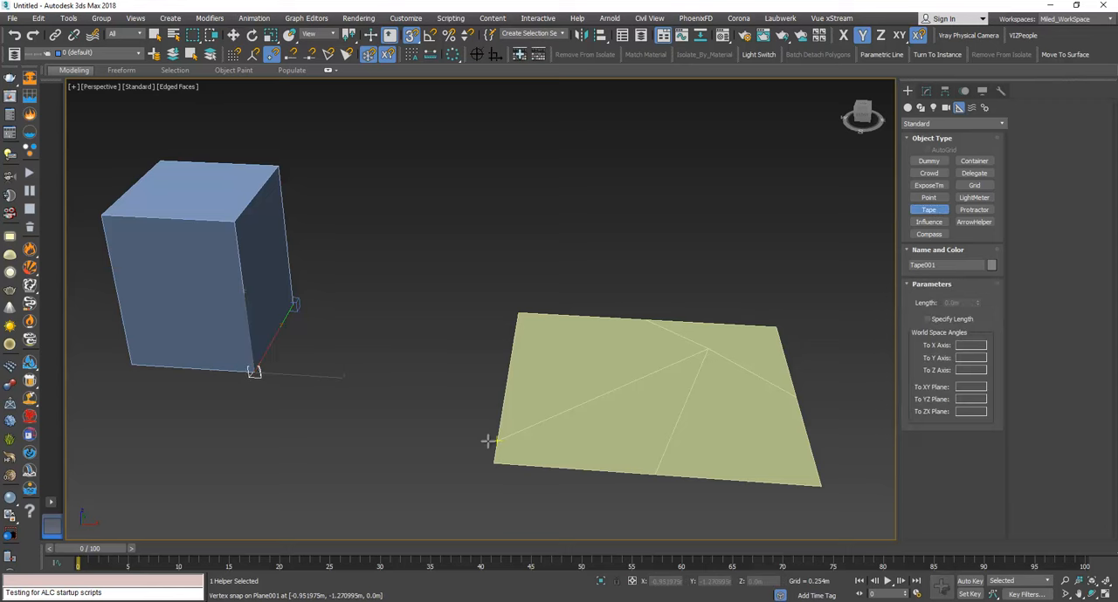
pyautogui.moveTo(594, 410)
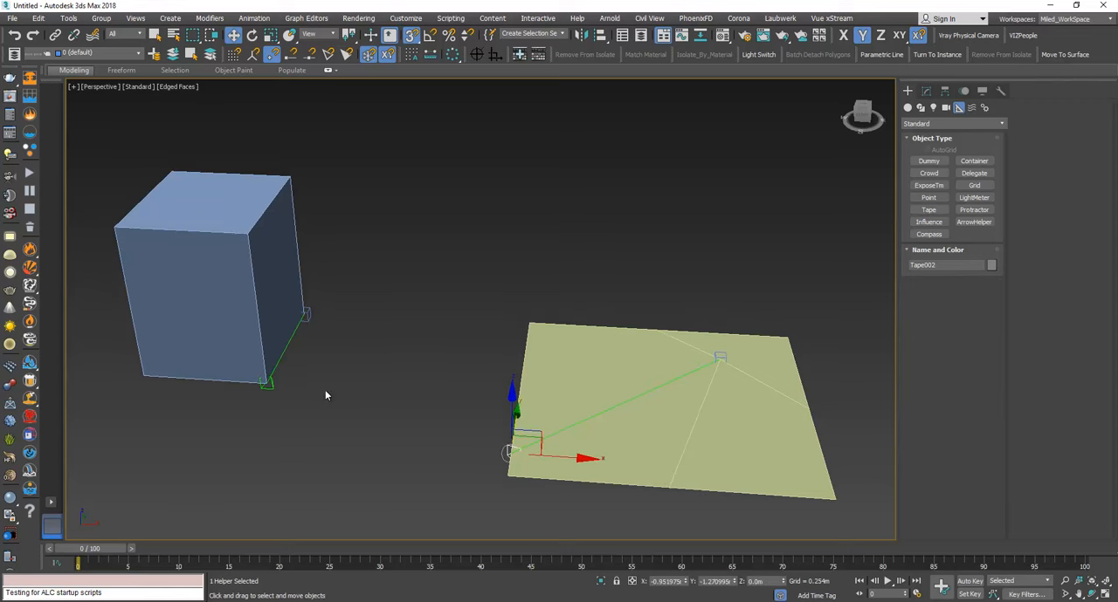
pyautogui.moveTo(231, 332)
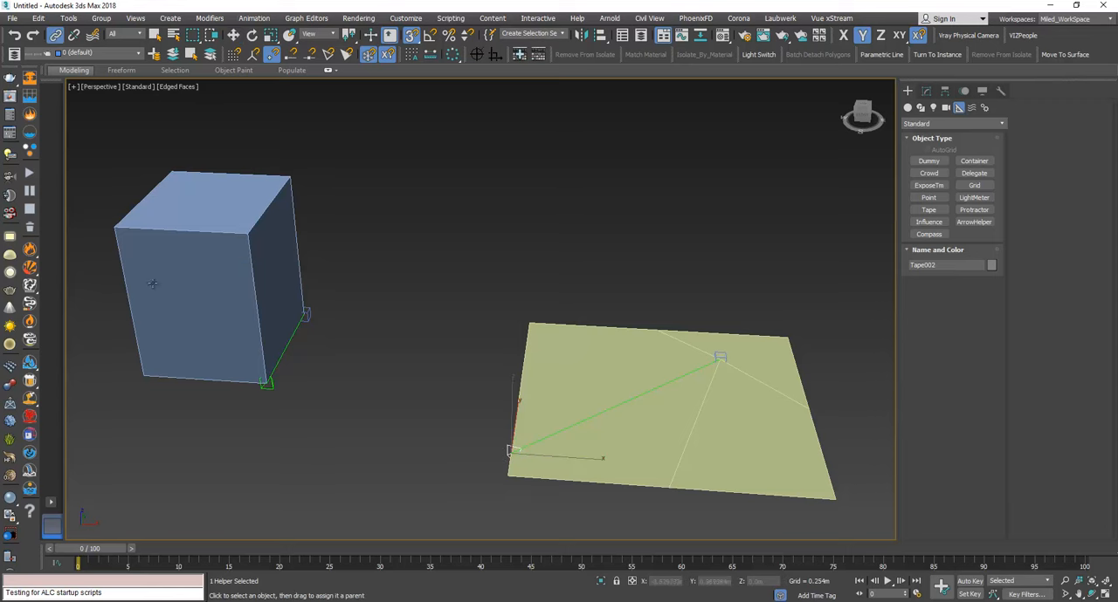
# - Link the box to the tape at its bottom corner, then move and tilt that tape carrying the box
pyautogui.click(220, 346)
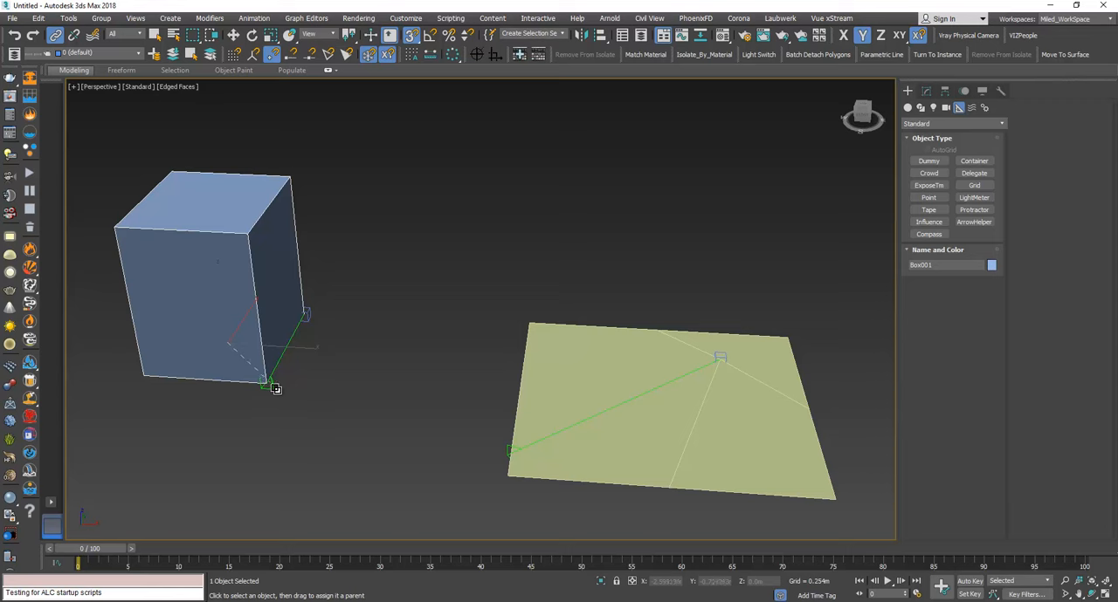
pyautogui.moveTo(294, 398)
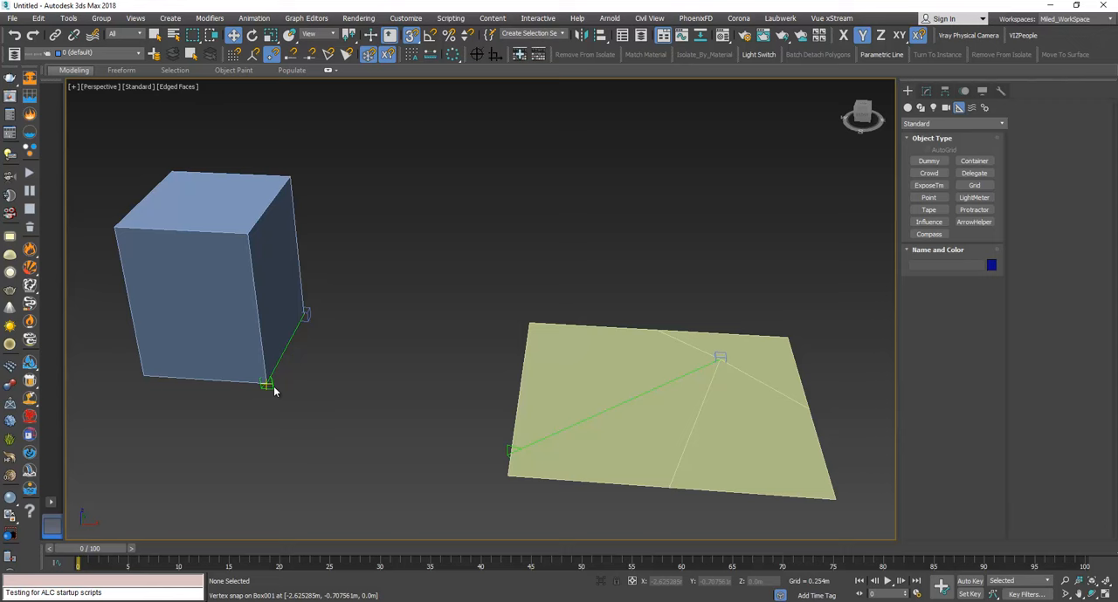
pyautogui.click(265, 384)
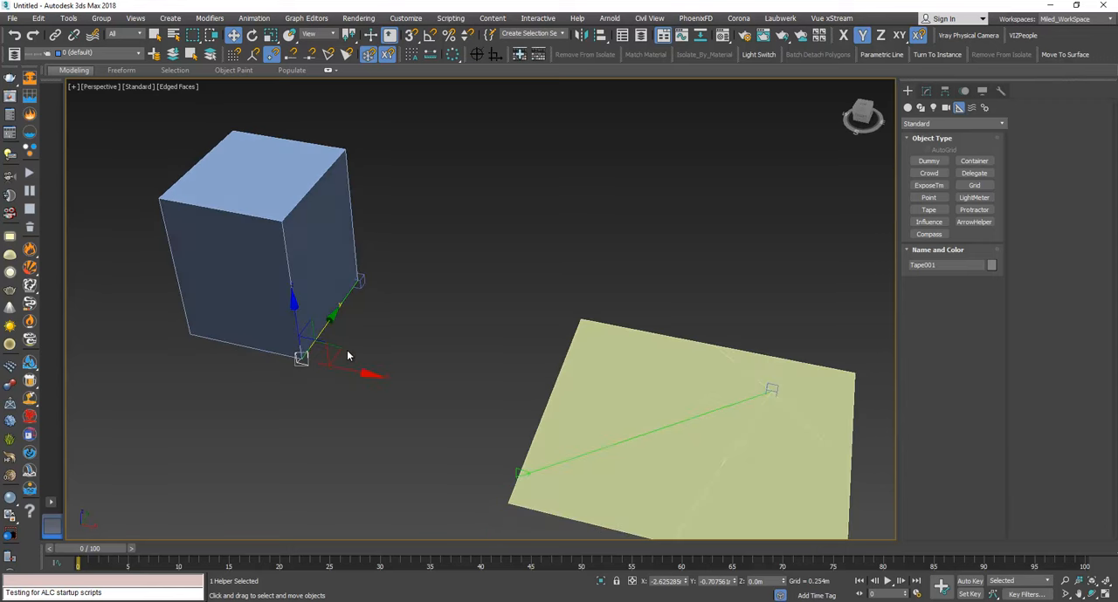
pyautogui.moveTo(300, 357); pyautogui.dragTo(350, 440)
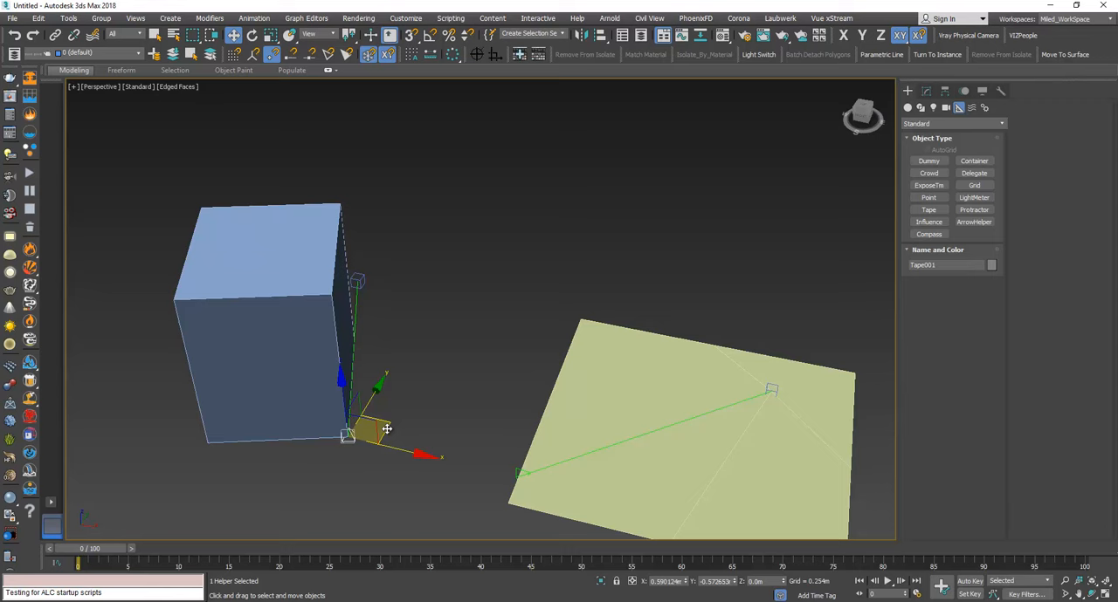
pyautogui.moveTo(387, 429); pyautogui.dragTo(260, 400)
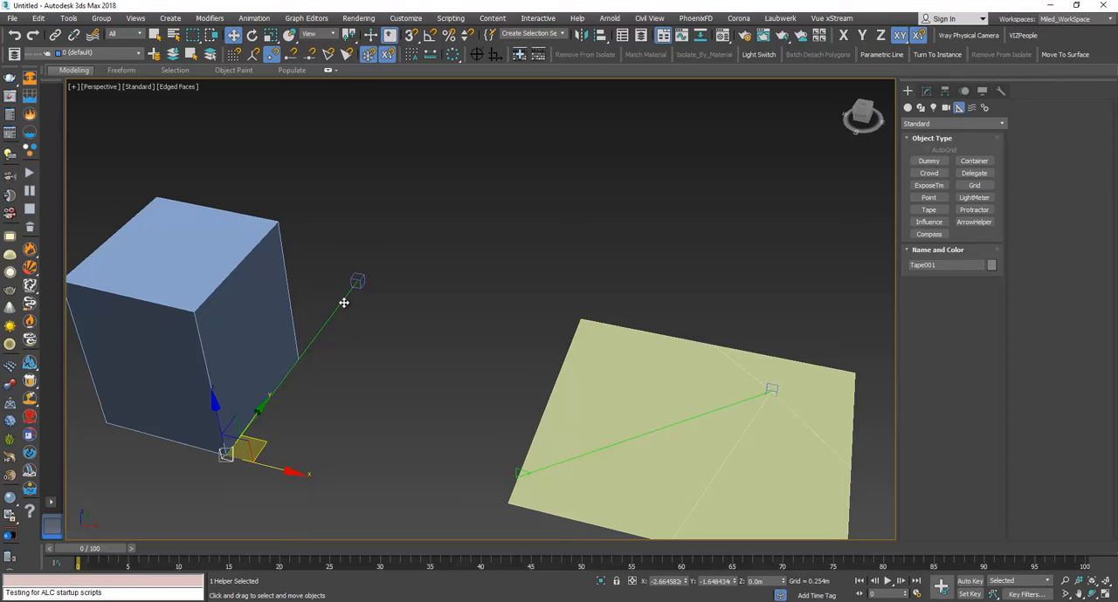
pyautogui.moveTo(217, 470)
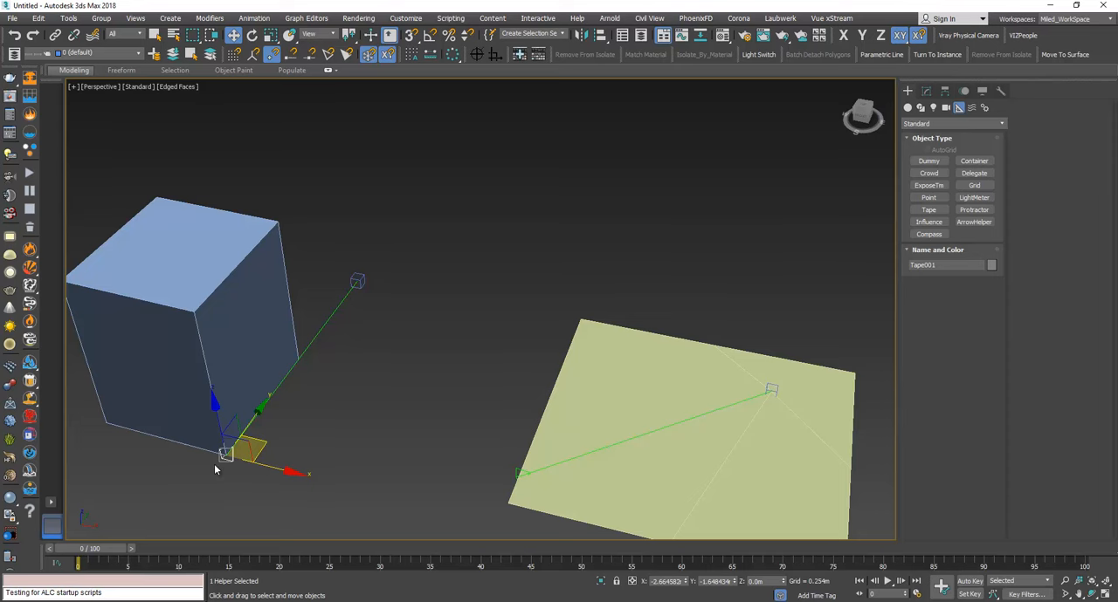
pyautogui.moveTo(353, 293)
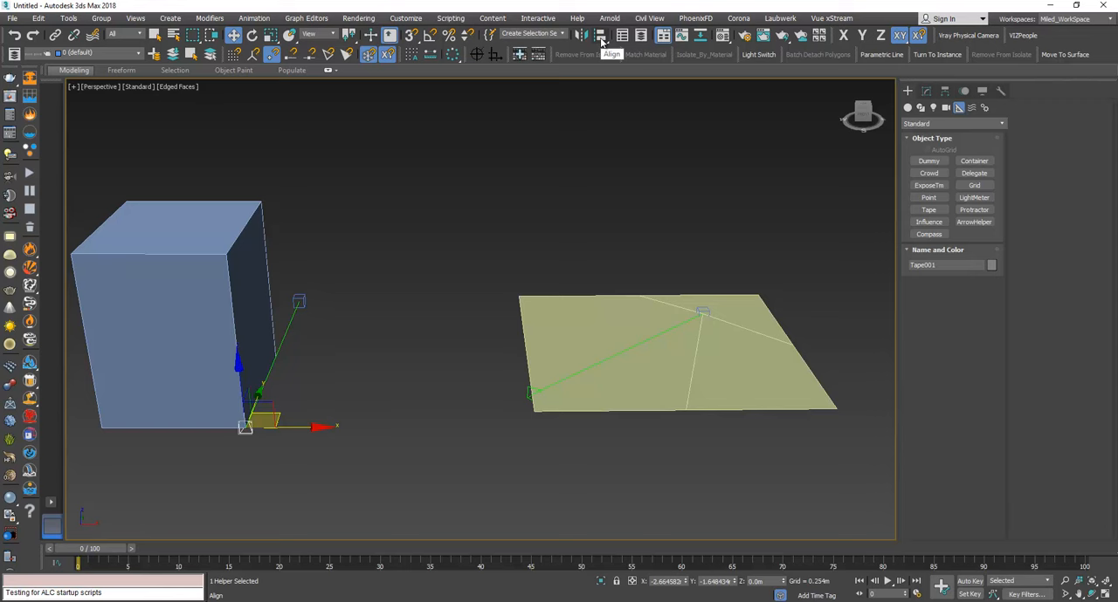
# - Align the box's tape helper to the plane's tape target by pivot point, seating the box on the plane corner
pyautogui.click(600, 35)
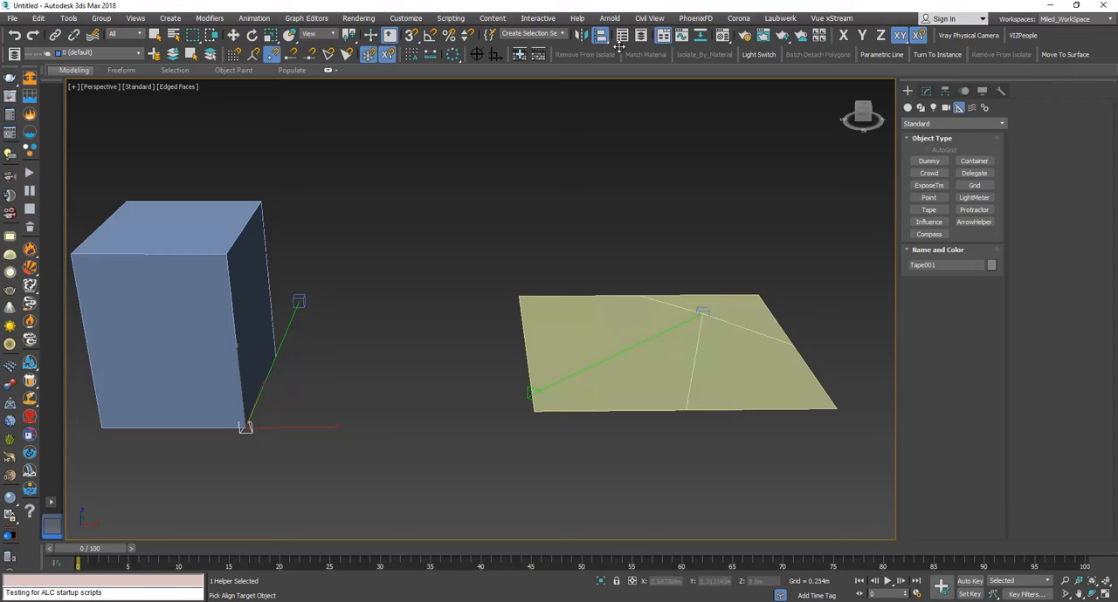
pyautogui.moveTo(482, 398)
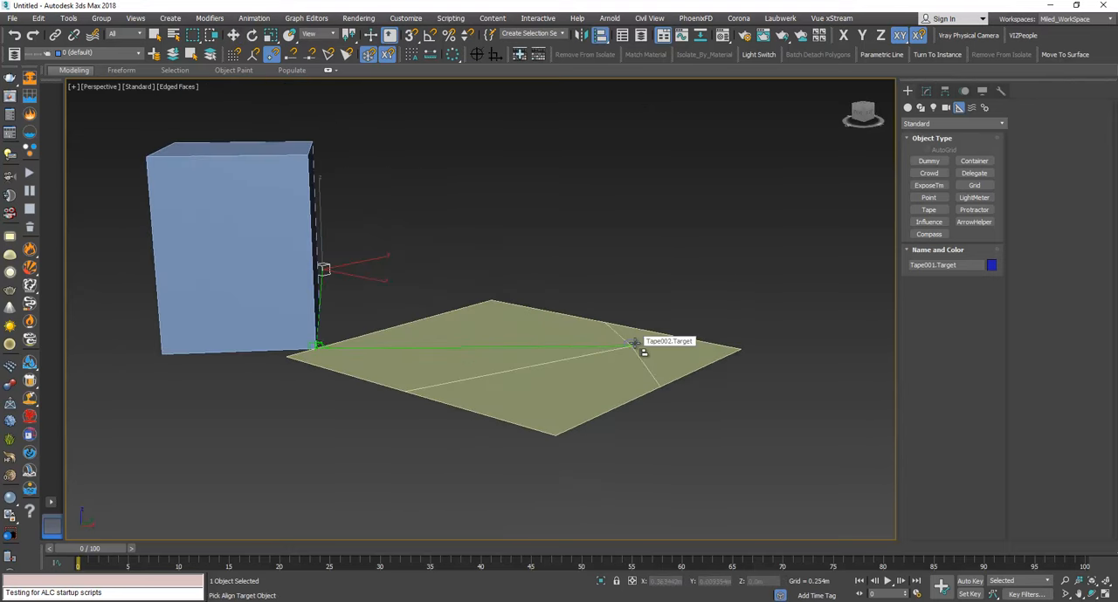
pyautogui.click(632, 344)
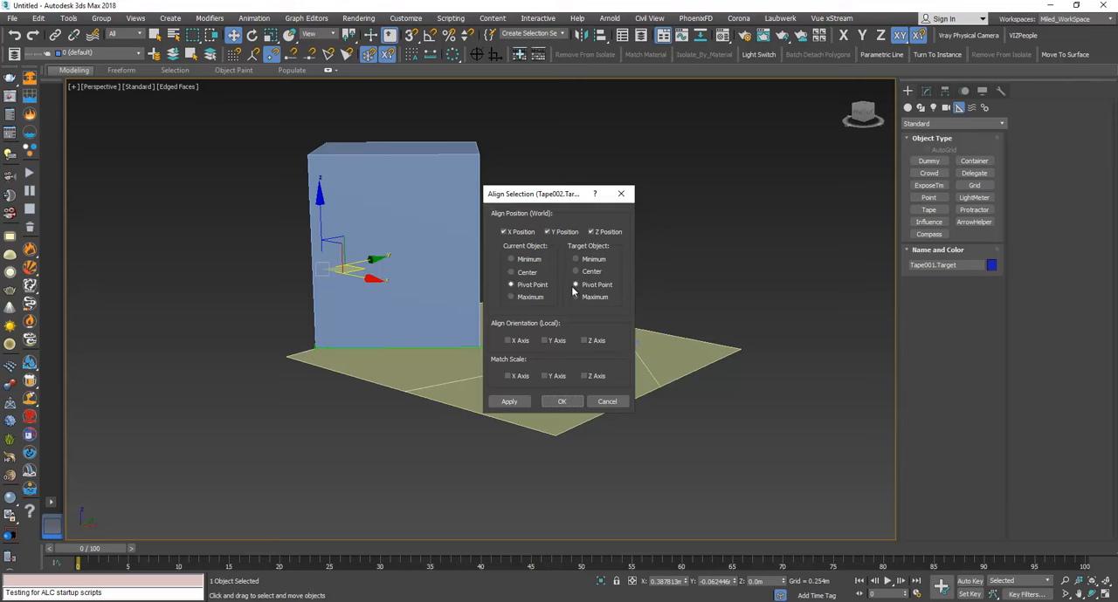
pyautogui.click(562, 401)
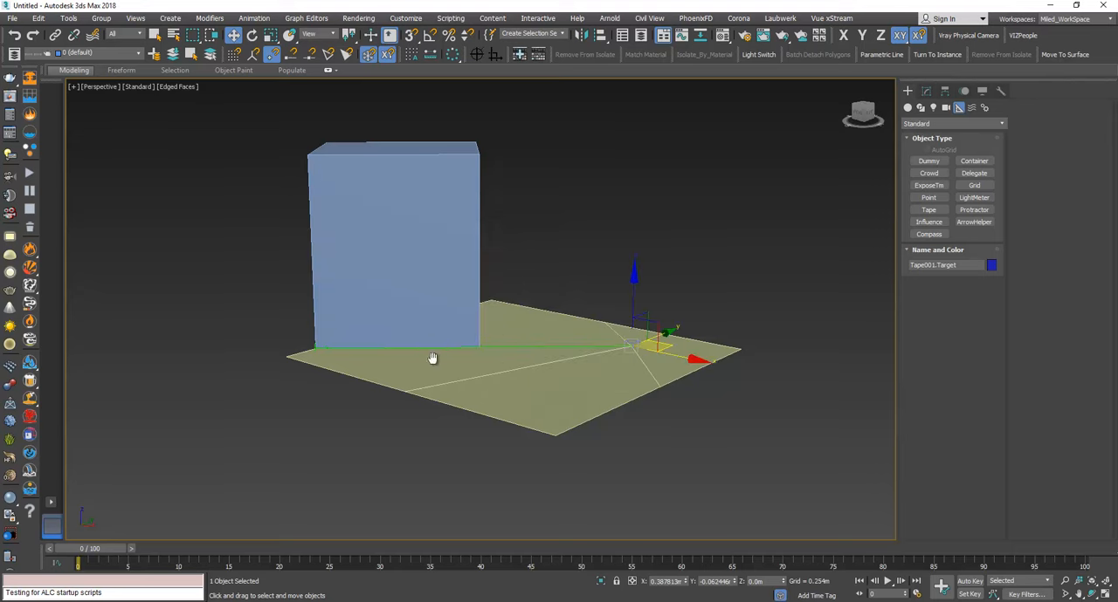
pyautogui.moveTo(433, 358); pyautogui.dragTo(435, 353)
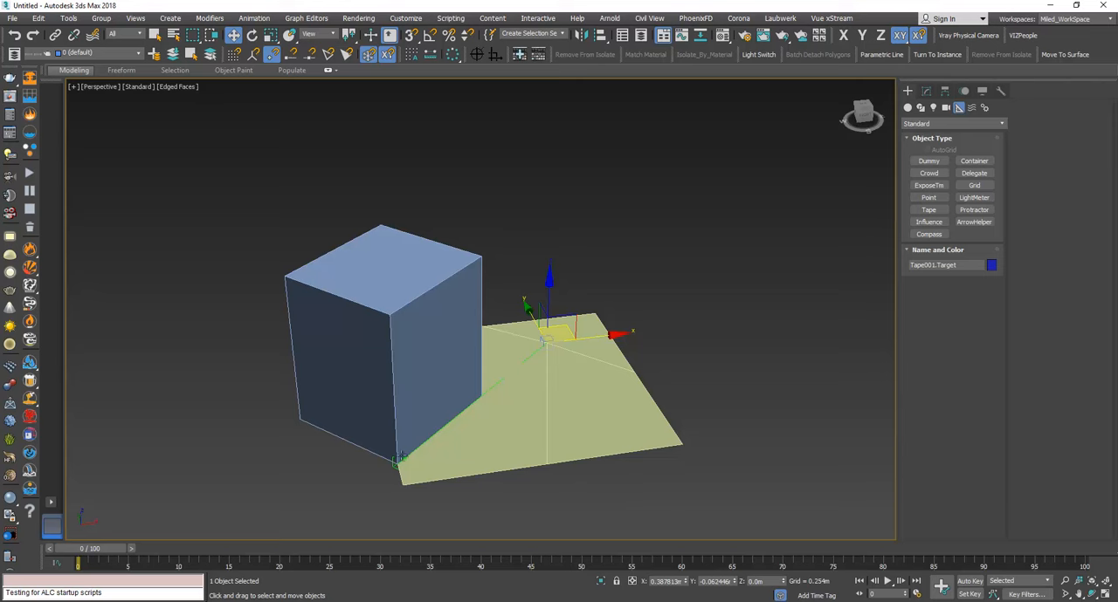
pyautogui.moveTo(388, 469)
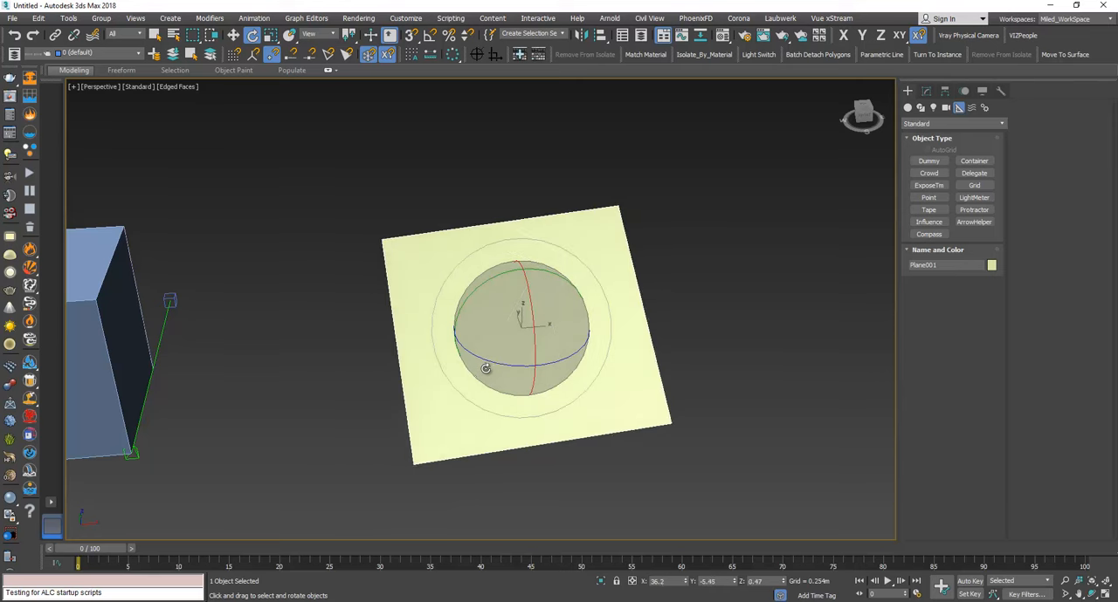
# - Rotate the plane to a new tilt about one axis
pyautogui.moveTo(486, 368); pyautogui.dragTo(468, 339)
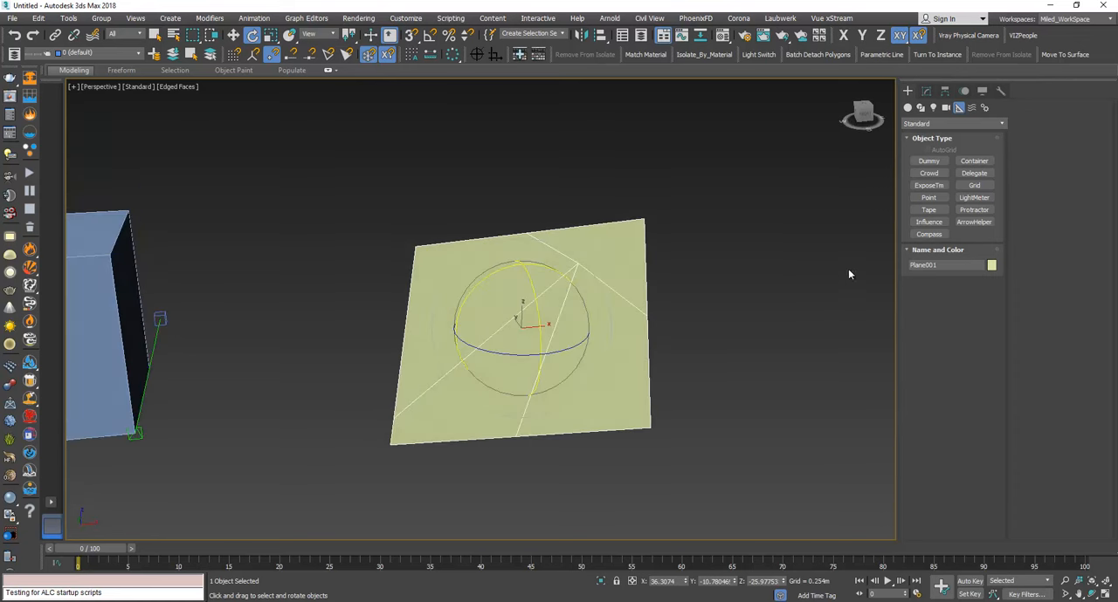
pyautogui.click(929, 209)
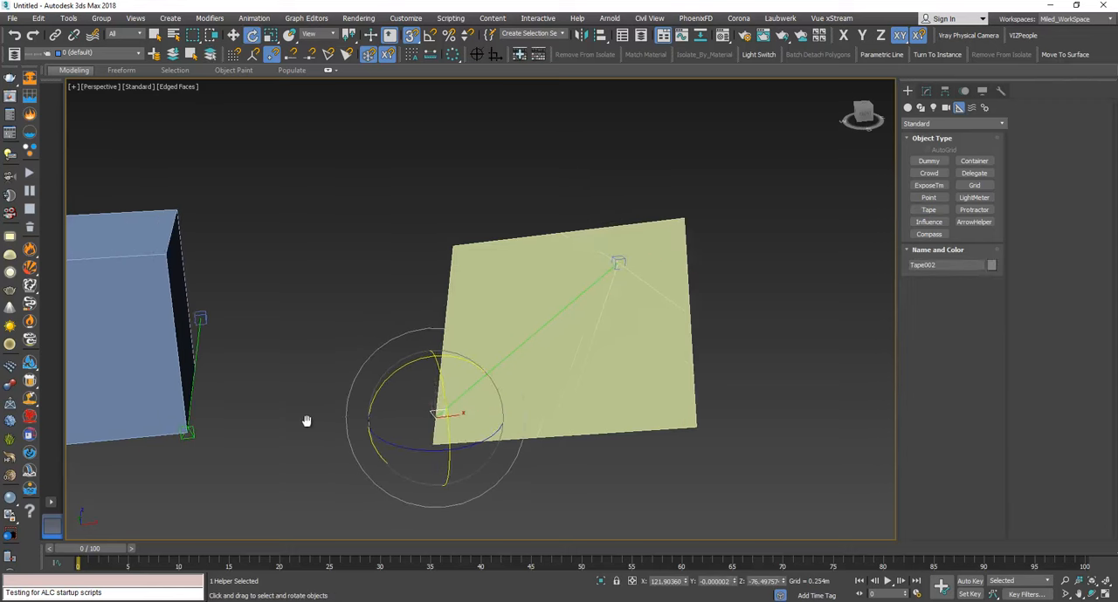
pyautogui.click(308, 421)
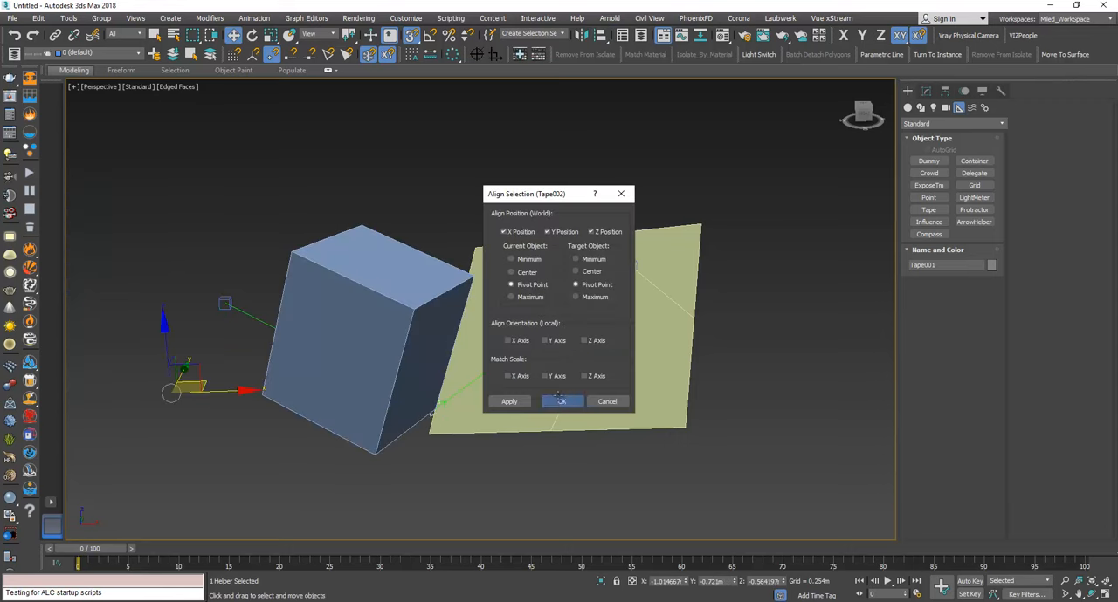
# - Re-align the box's tape to the plane's tape target for position and orientation, confirming both dialogs
pyautogui.click(561, 402)
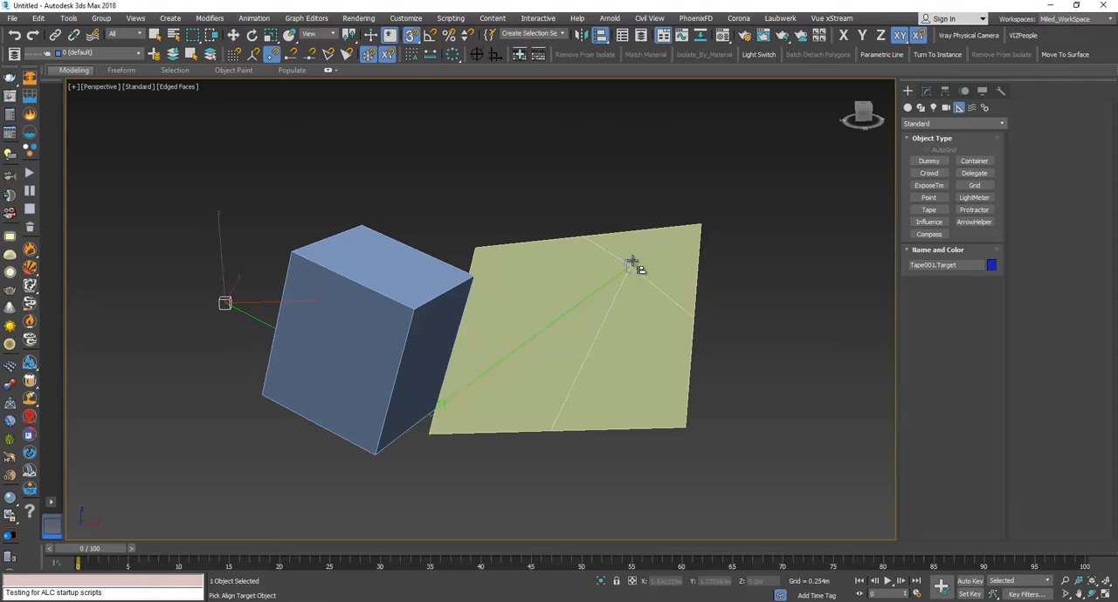
pyautogui.click(632, 261)
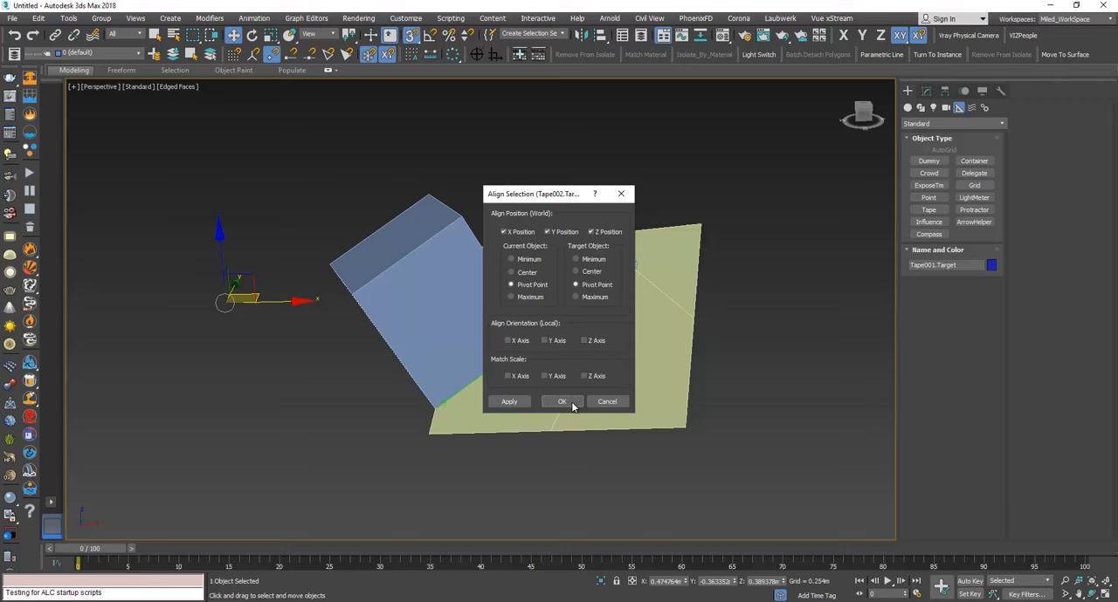
pyautogui.click(562, 402)
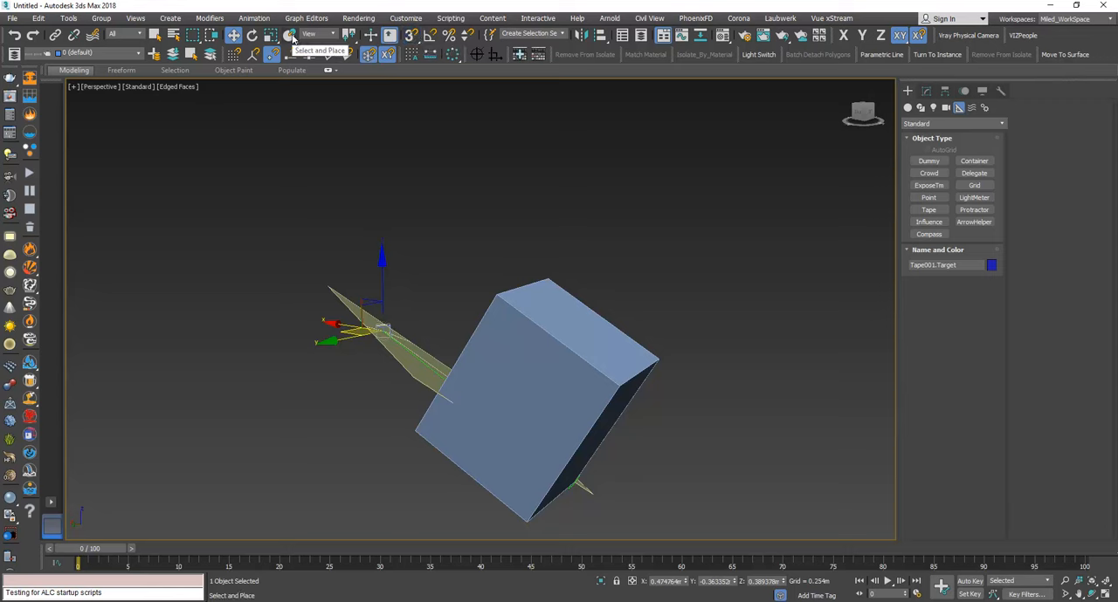
# - Use Select and Place to set the box flat onto the tilted plane and slide it along the edge
pyautogui.click(290, 35)
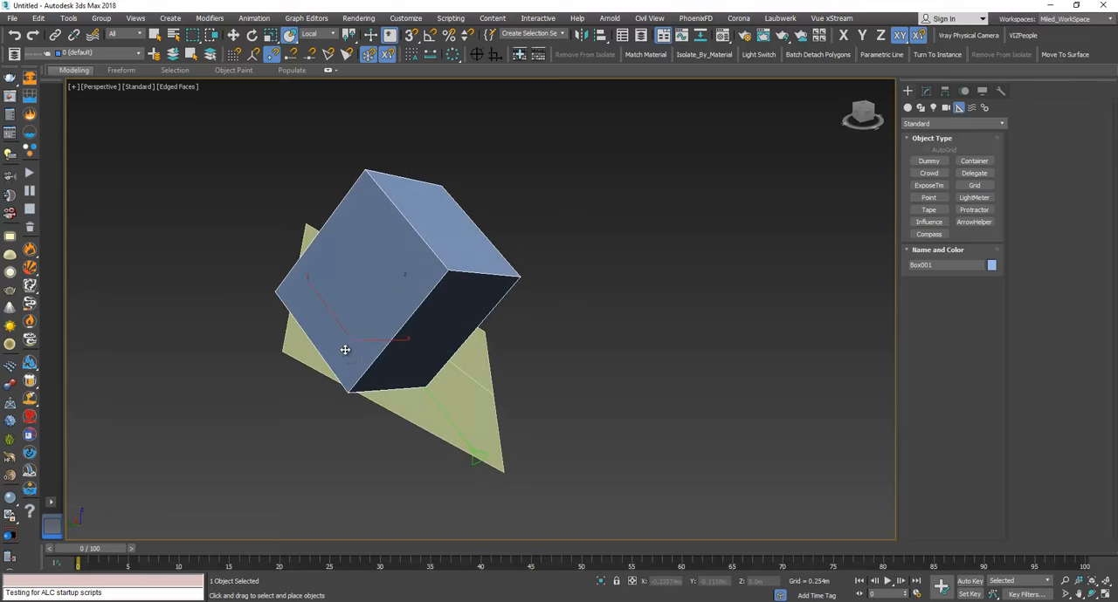
pyautogui.moveTo(375, 258)
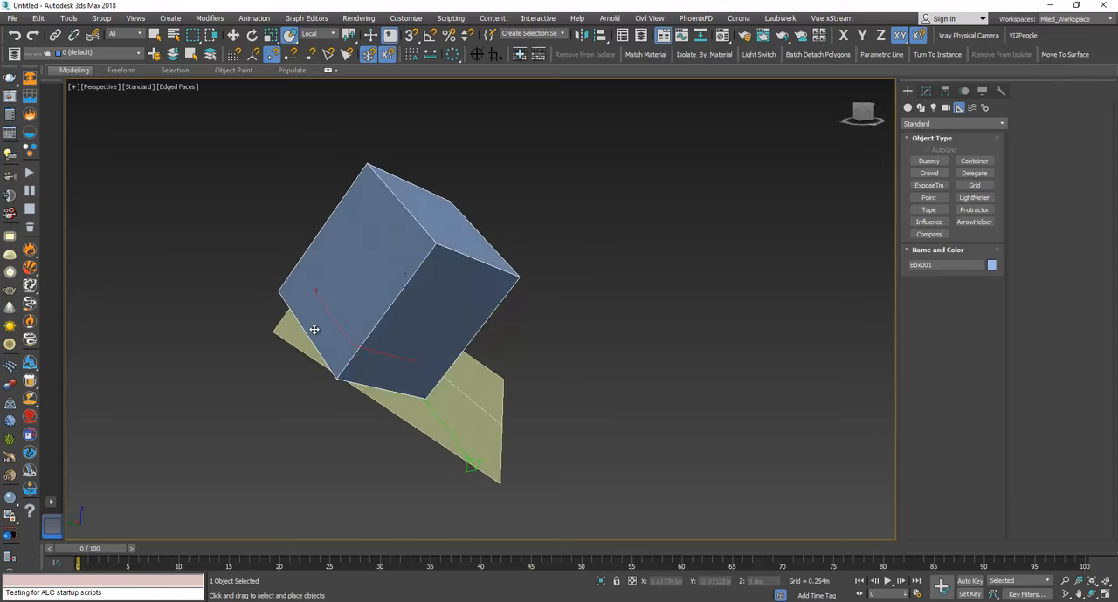
pyautogui.moveTo(315, 330); pyautogui.dragTo(321, 348)
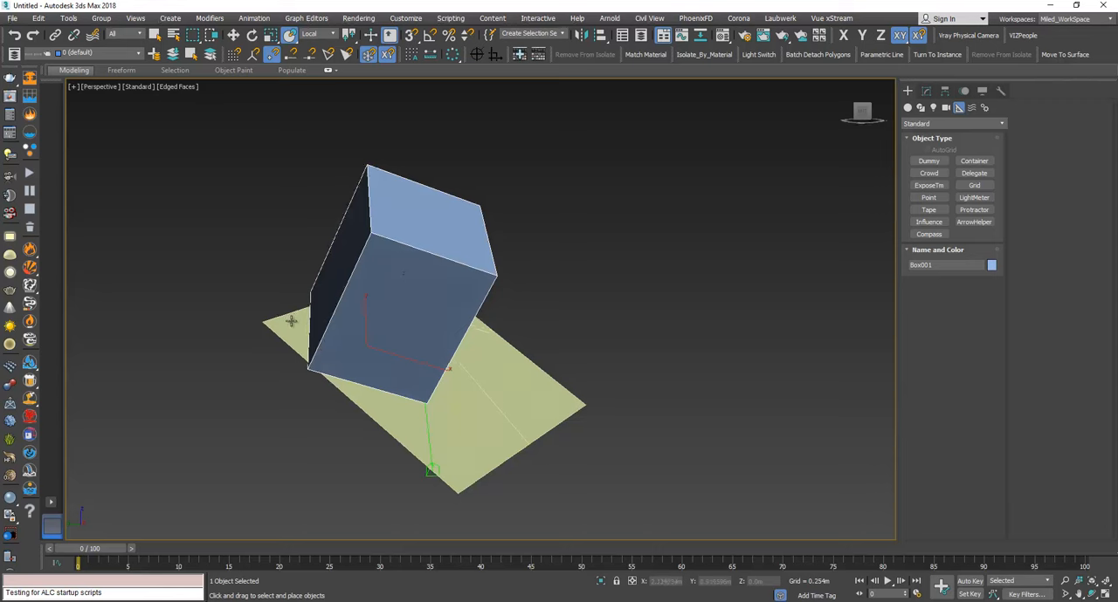
pyautogui.moveTo(349, 375)
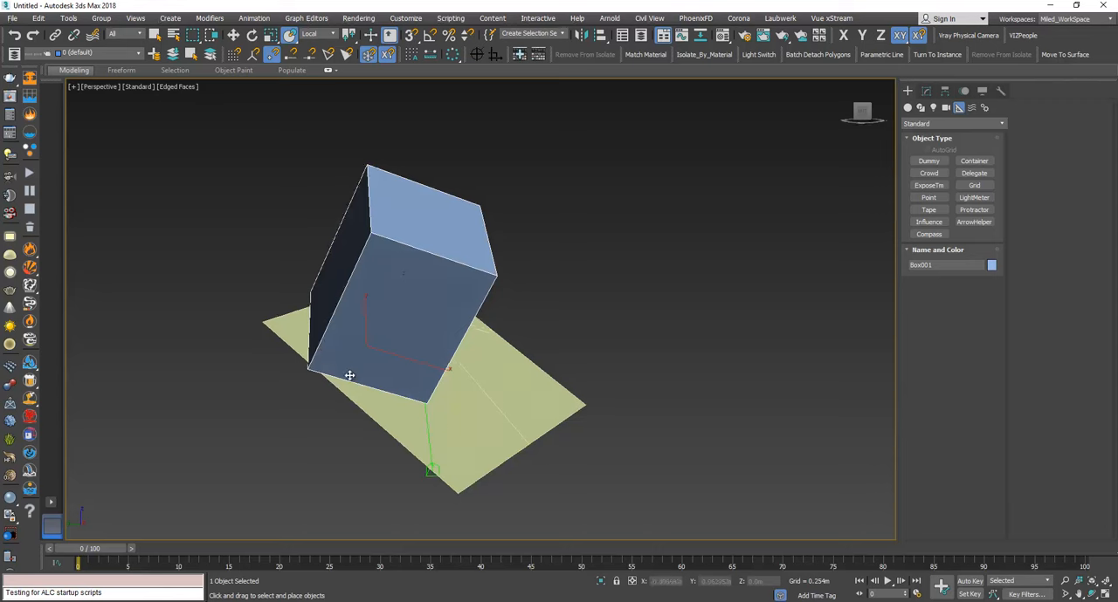
pyautogui.moveTo(349, 376); pyautogui.dragTo(405, 306)
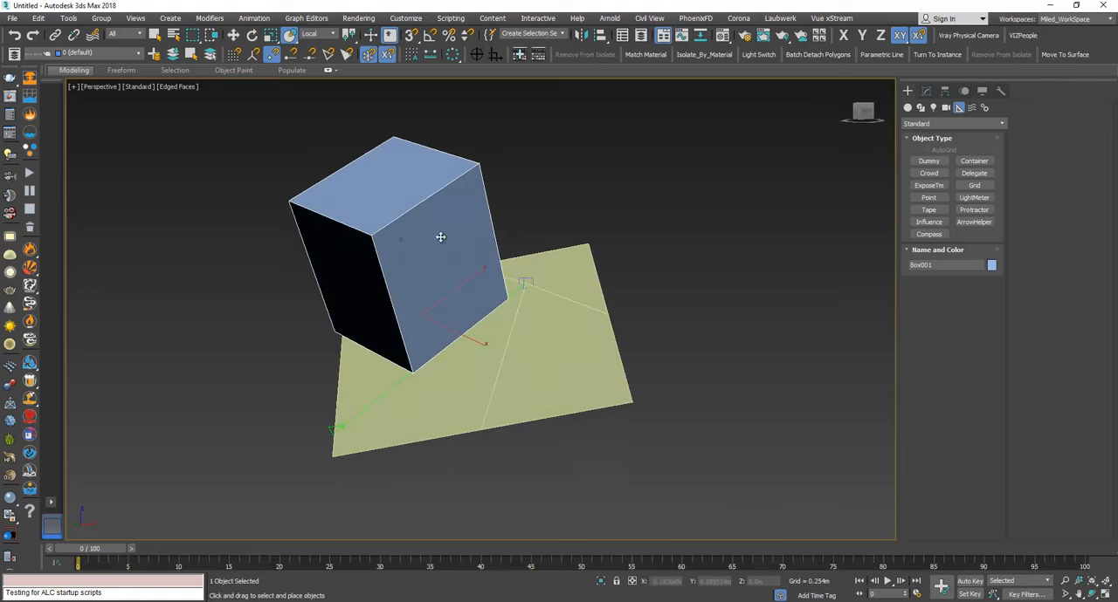
pyautogui.click(234, 35)
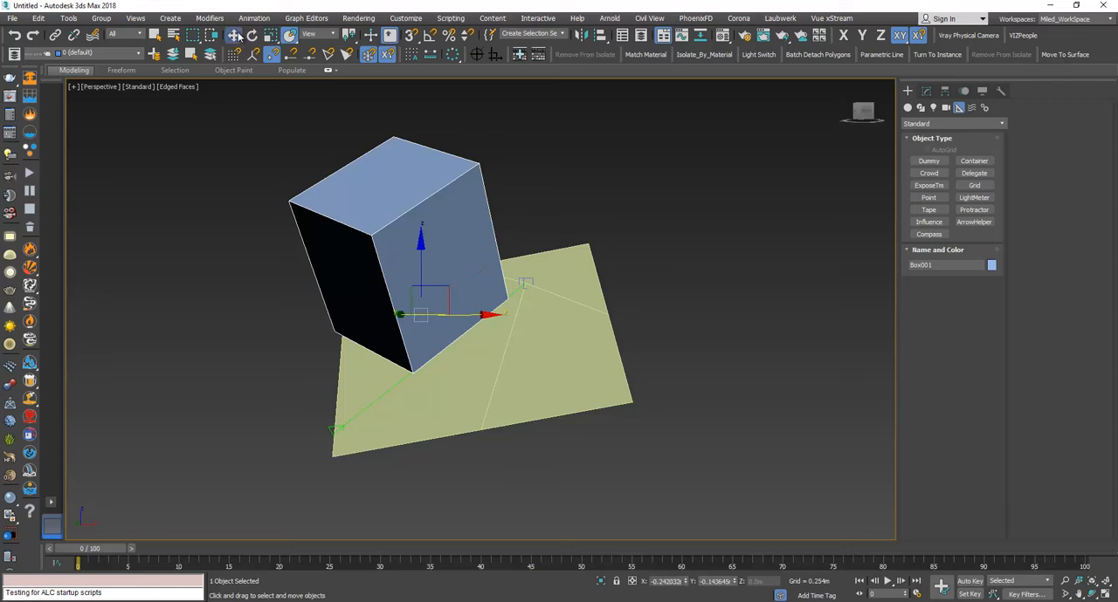